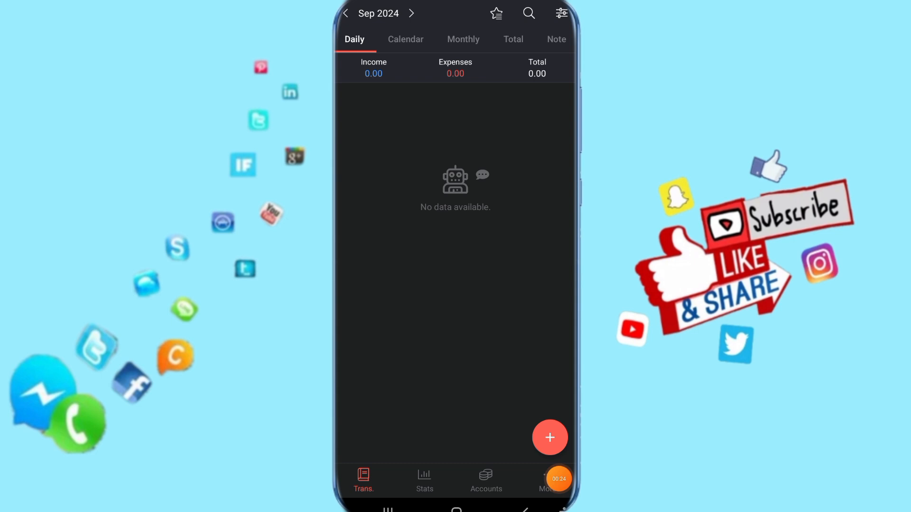
# Start the Premium Upgrade purchase from the More tab to bring up the Google Play sheet
pyautogui.click(546, 481)
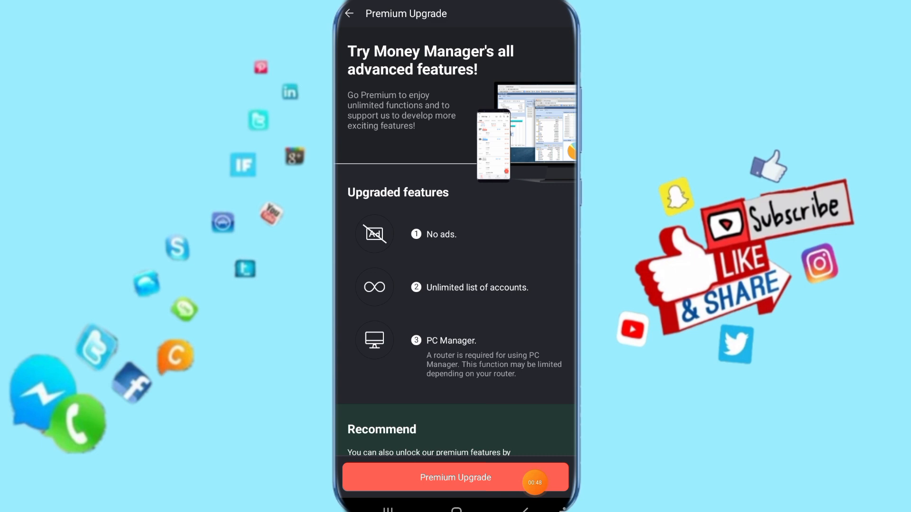
pyautogui.click(455, 477)
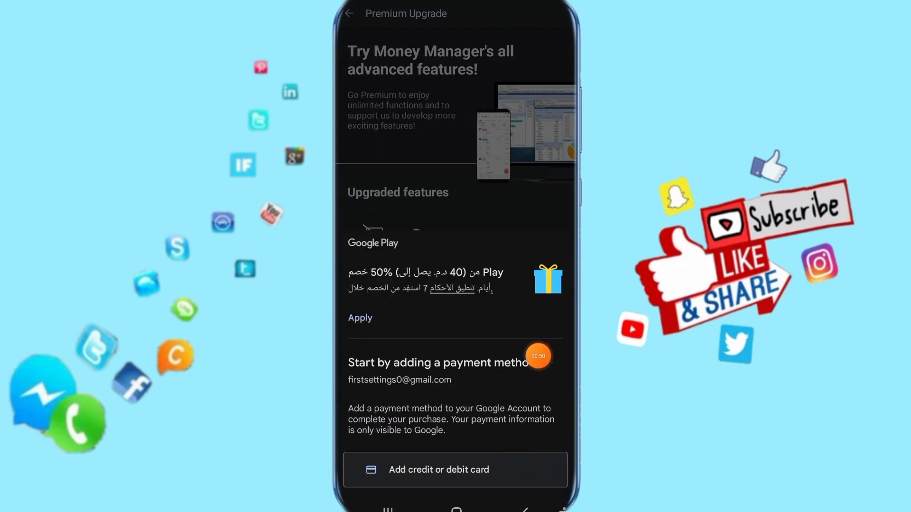